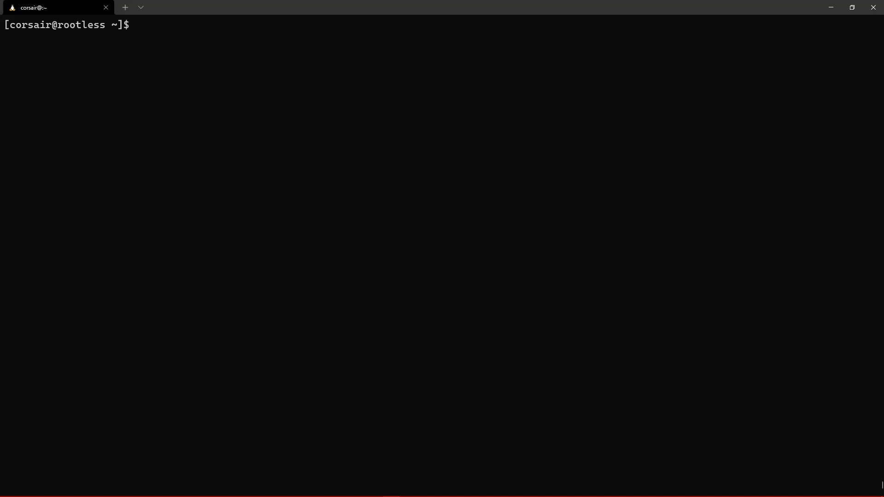
{"action": "mouse_move", "coordinate": [551, 202]}
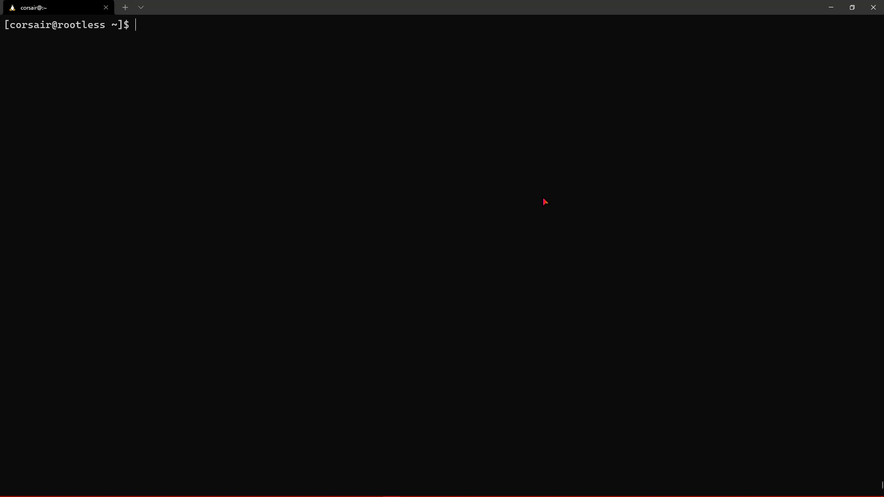
{"action": "mouse_move", "coordinate": [529, 193]}
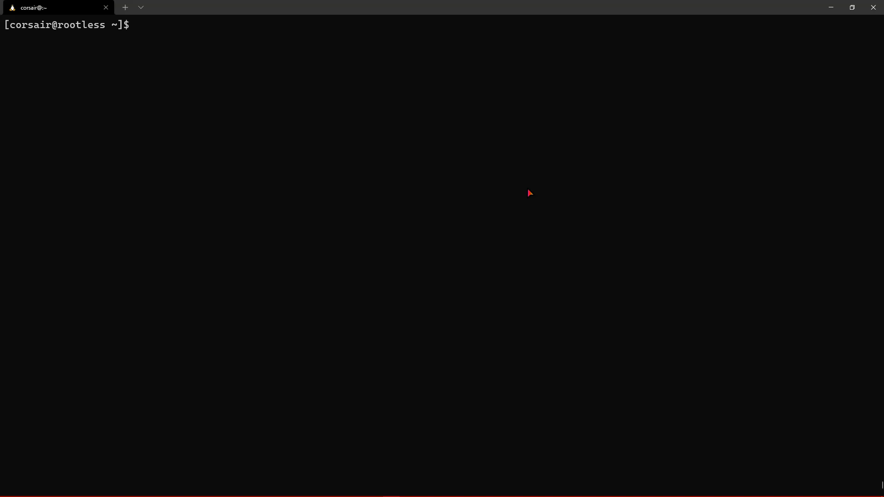
List processes with ps to point out systemd running as process 1.
{"action": "type", "text": "ps -er"}
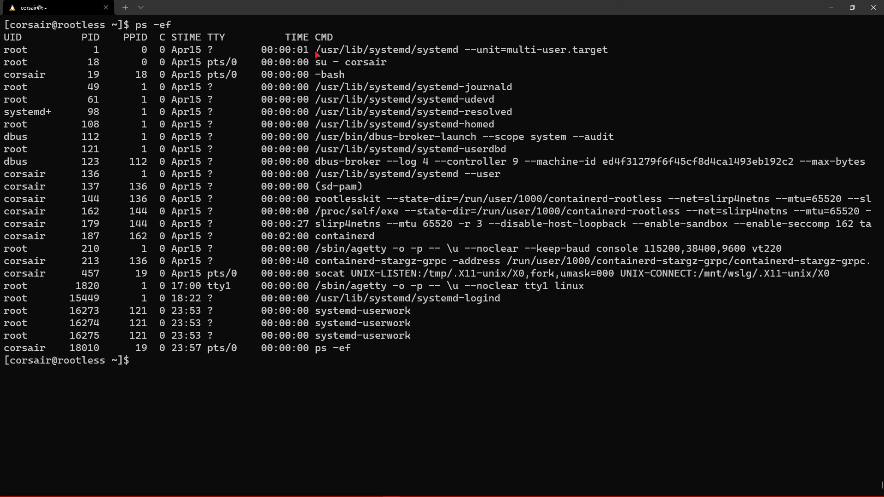
{"action": "double_click", "coordinate": [406, 50]}
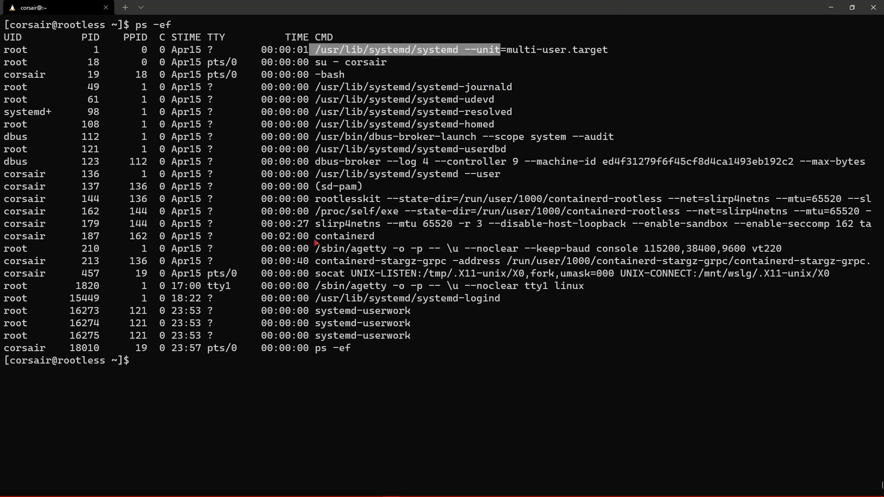
{"action": "mouse_move", "coordinate": [306, 180]}
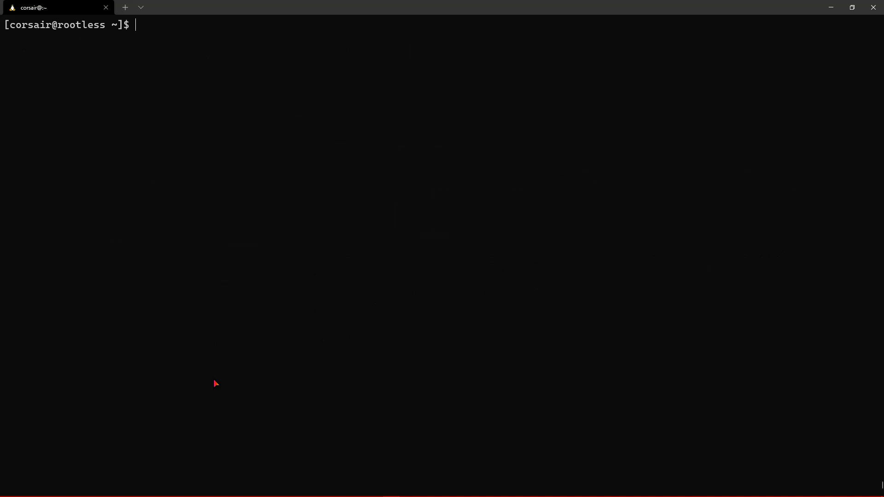
Report nerdctl client v0.8.0 and containerd server v1.5.0-rc.1 with nerdctl version.
{"action": "type", "text": "nerd"}
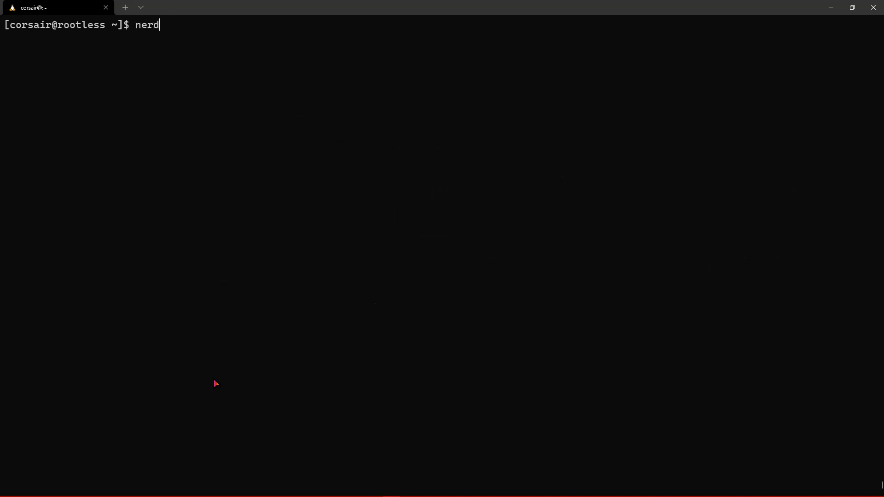
{"action": "type", "text": "ctl"}
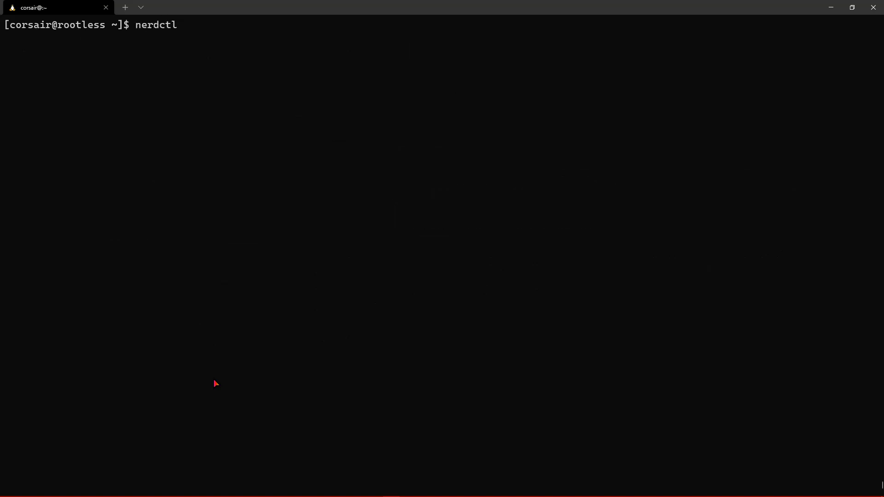
{"action": "type", "text": "version"}
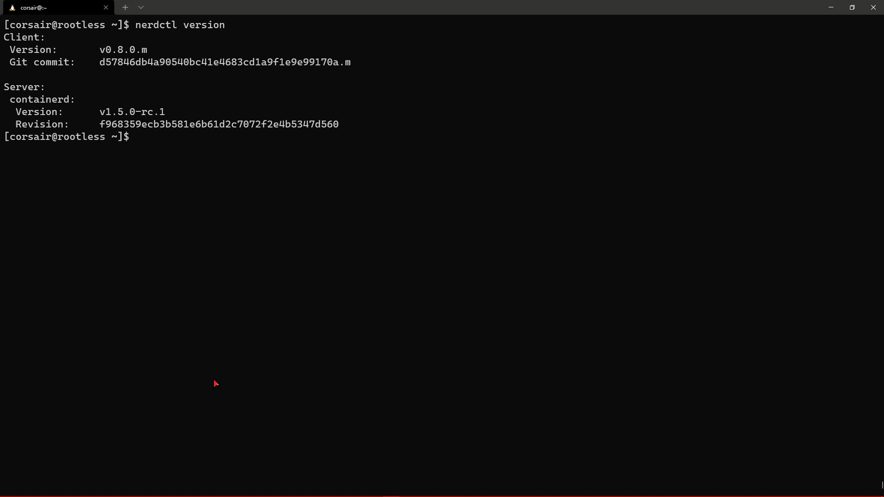
{"action": "mouse_move", "coordinate": [140, 58]}
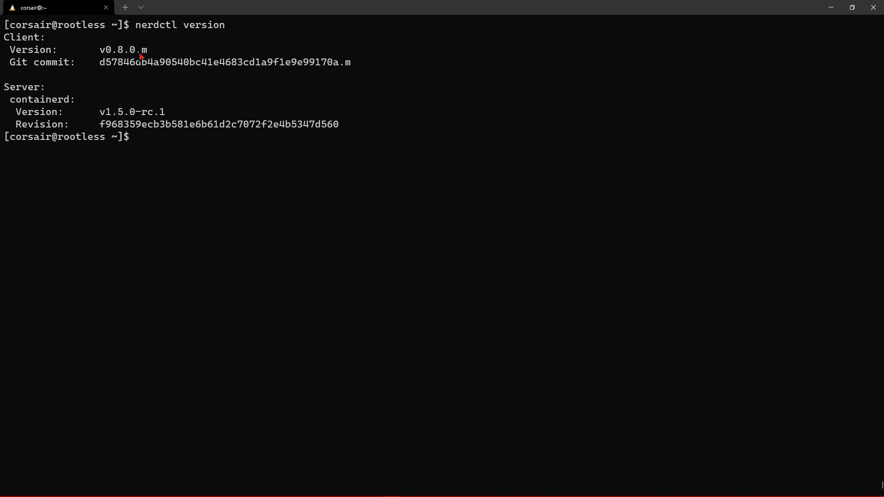
Compose nerdctl run mounting /tmp/.X11-unix, DISPLAY and the WSLg PulseAudio runtime for archlinux, highlighting its parts.
{"action": "type", "text": "nerdctl run -v /tmp/.X11-unix:/tmp/.X11-unix -e DISPLAY=$DISPLAY -v /mnt/wslg/runtime-dir/pulse/native:/var/run/pulseaudio.sock -e PULSE_SERVER=unix:/var/run/pulseaudio.sock --rm -it archlinux"}
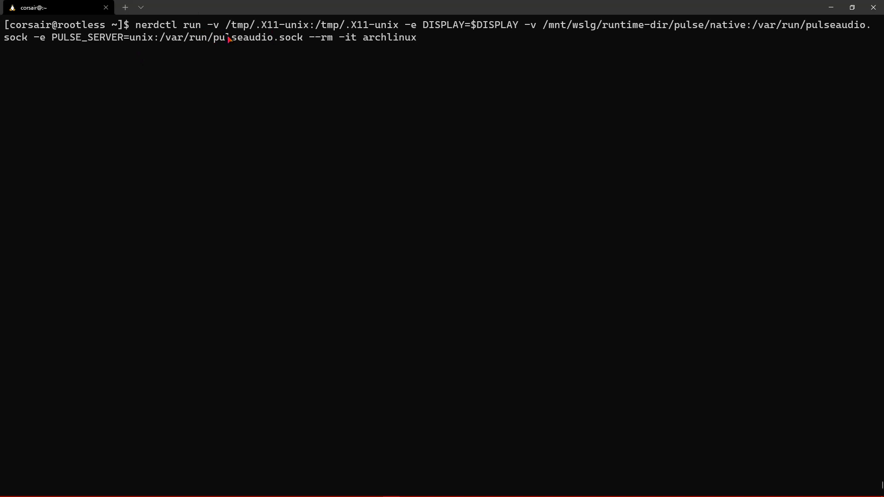
{"action": "mouse_move", "coordinate": [136, 32]}
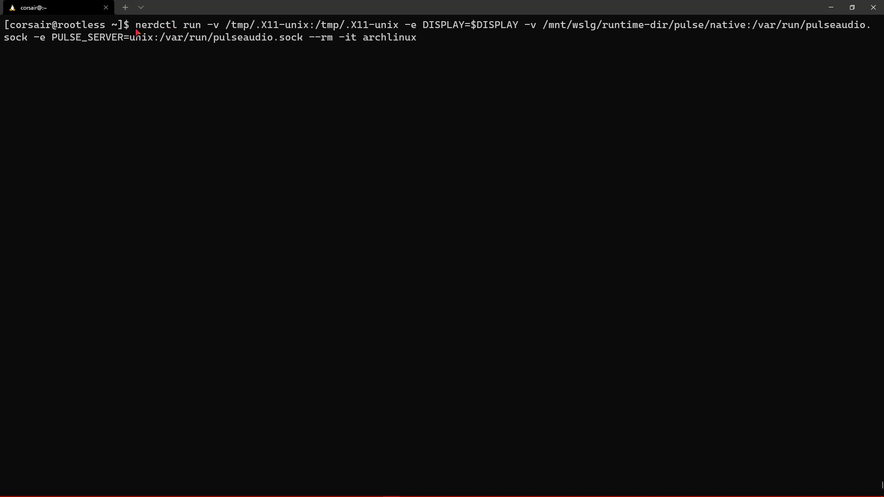
{"action": "double_click", "coordinate": [167, 25]}
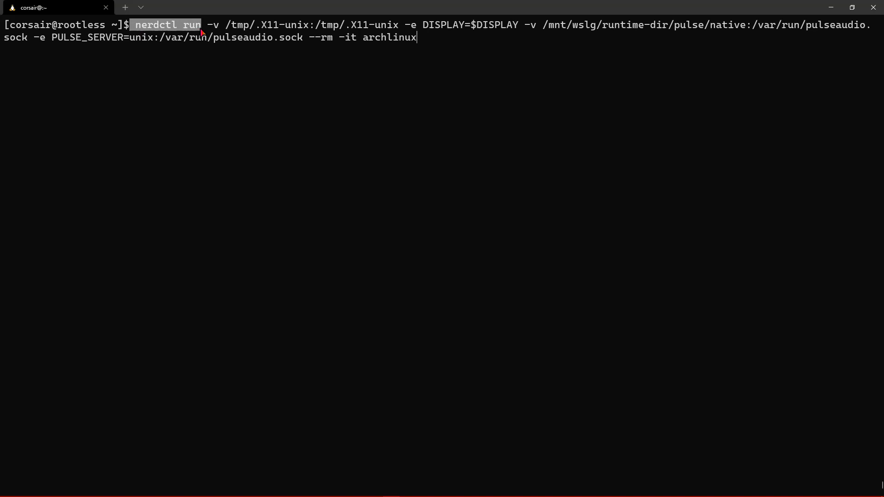
{"action": "double_click", "coordinate": [388, 36]}
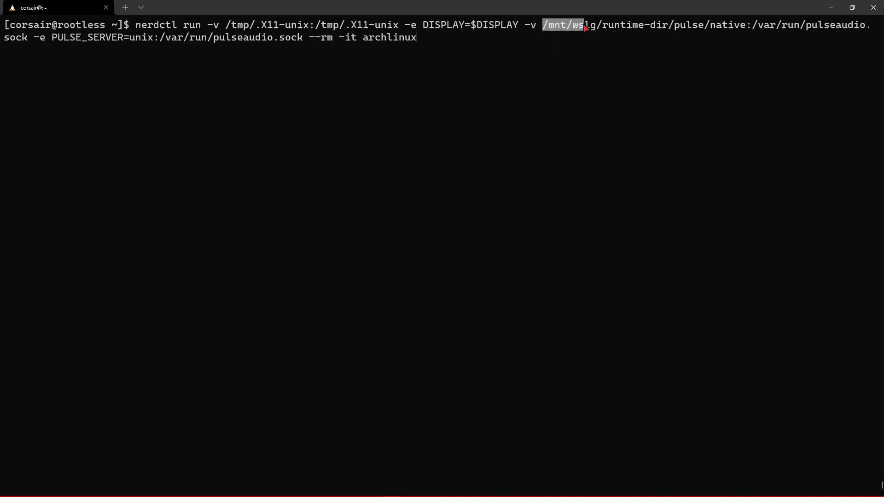
{"action": "left_click_drag", "start_coordinate": [584, 26], "coordinate": [750, 27]}
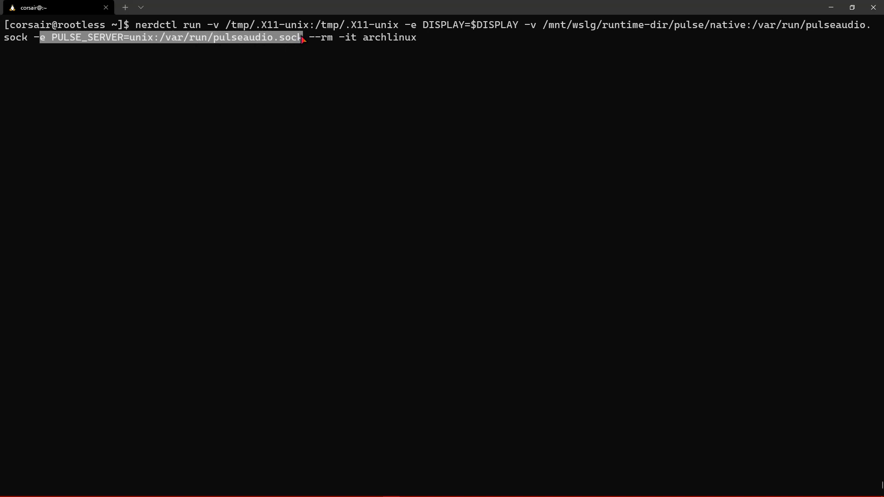
{"action": "mouse_move", "coordinate": [126, 46]}
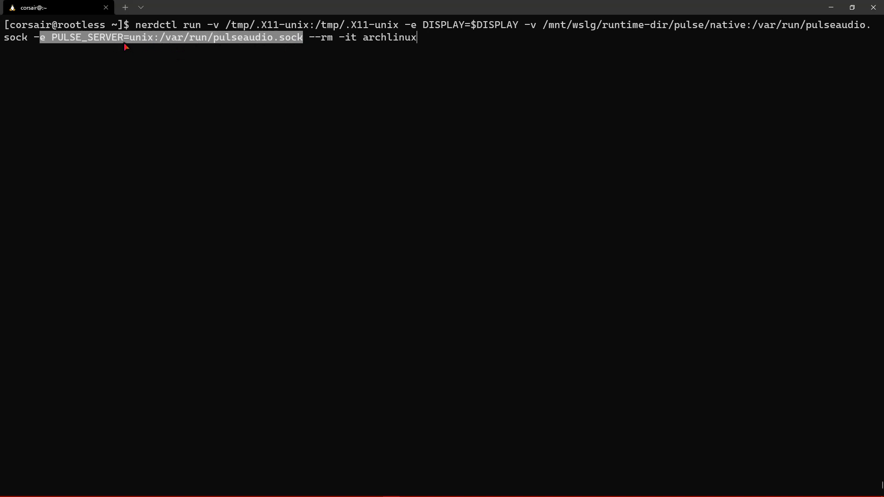
{"action": "mouse_move", "coordinate": [309, 56]}
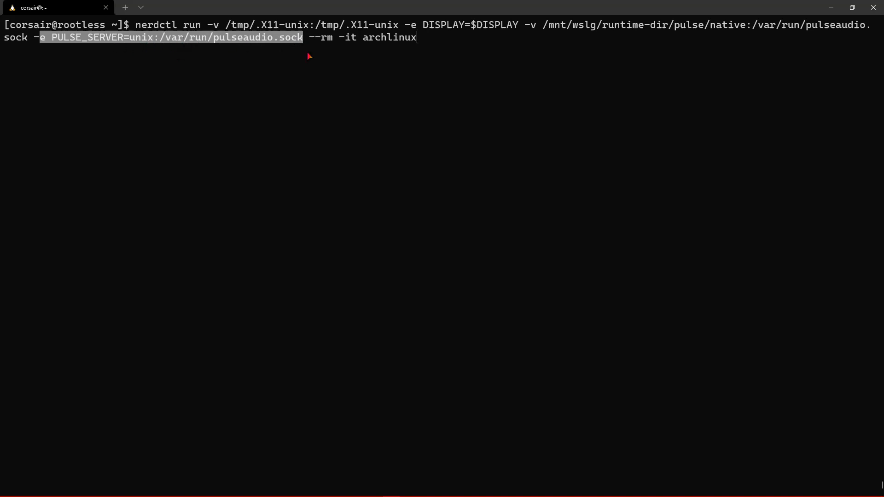
{"action": "mouse_move", "coordinate": [434, 51]}
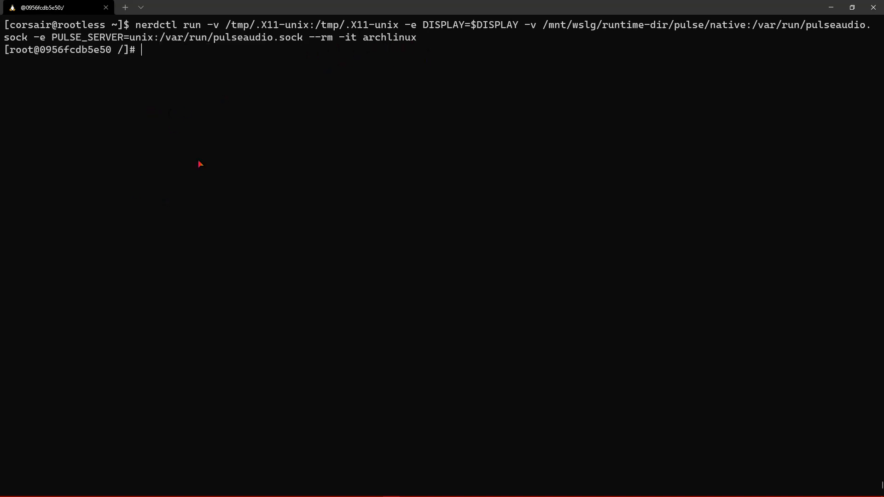
{"action": "mouse_move", "coordinate": [190, 163]}
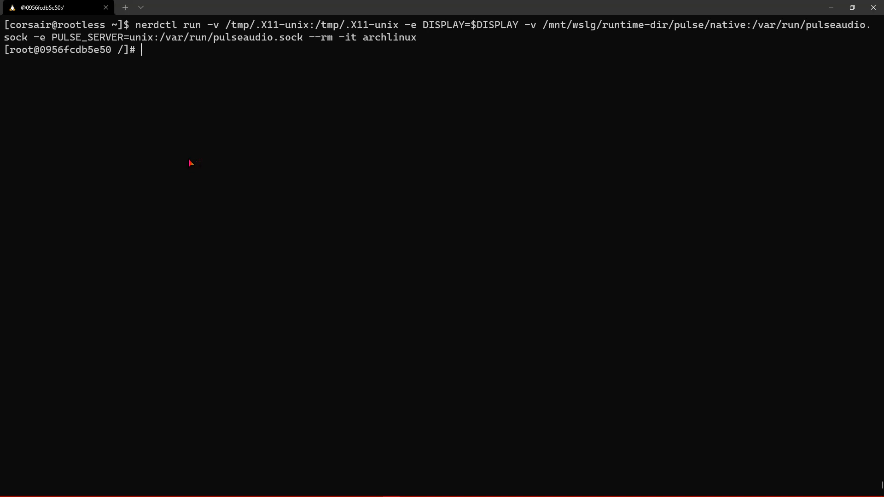
Run pacman -Syu firefox at the container's root prompt to upgrade and install Firefox.
{"action": "type", "text": "pacman -"}
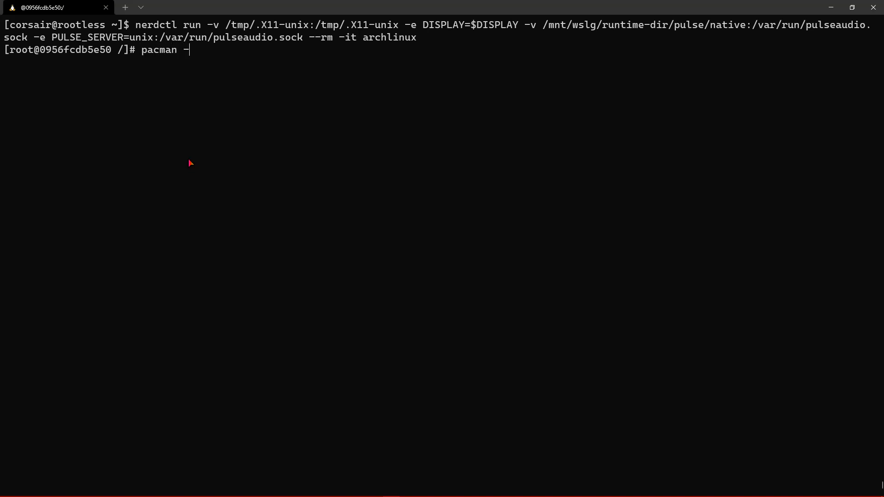
{"action": "type", "text": "Syu"}
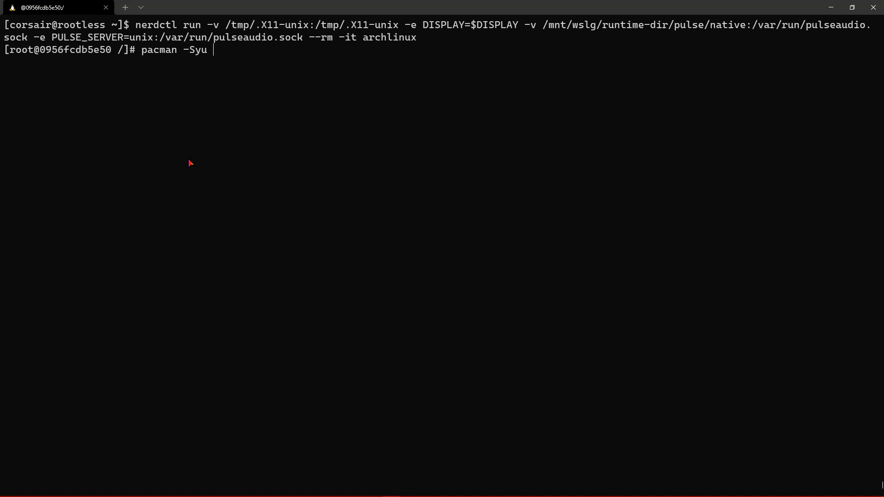
{"action": "type", "text": "firefox"}
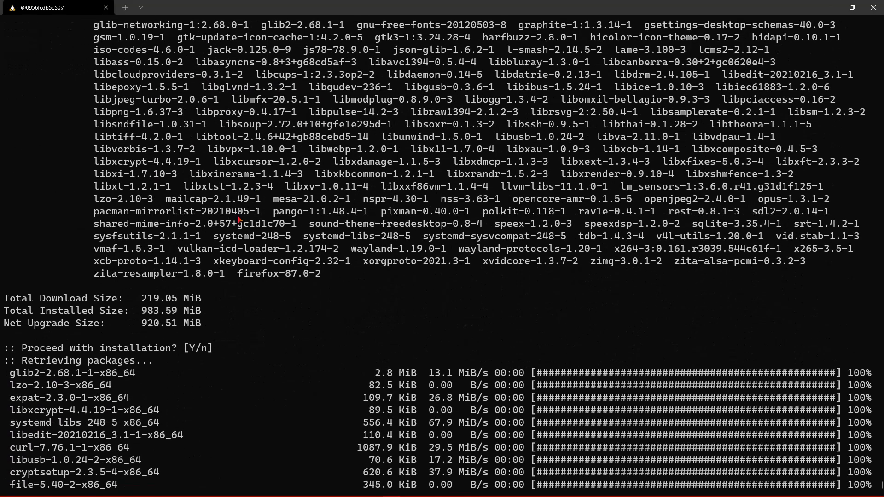
Scroll through pacman's output while the 160-package upgrade with Firefox completes.
{"action": "scroll", "scroll_direction": "down", "scroll_amount": 3}
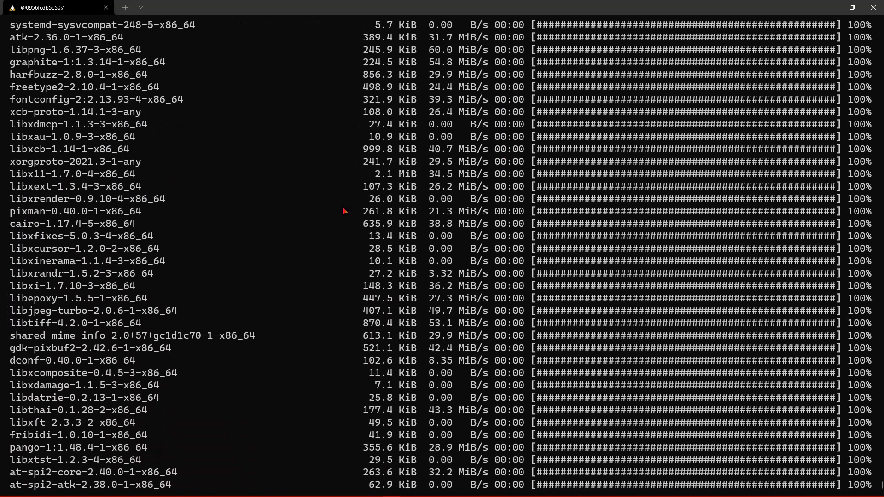
{"action": "scroll", "scroll_direction": "down", "scroll_amount": 3}
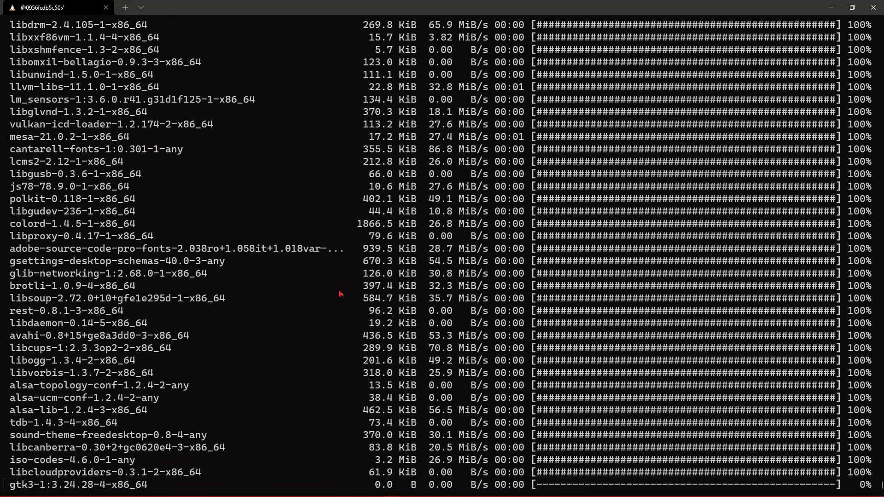
{"action": "scroll", "scroll_direction": "down", "scroll_amount": 3}
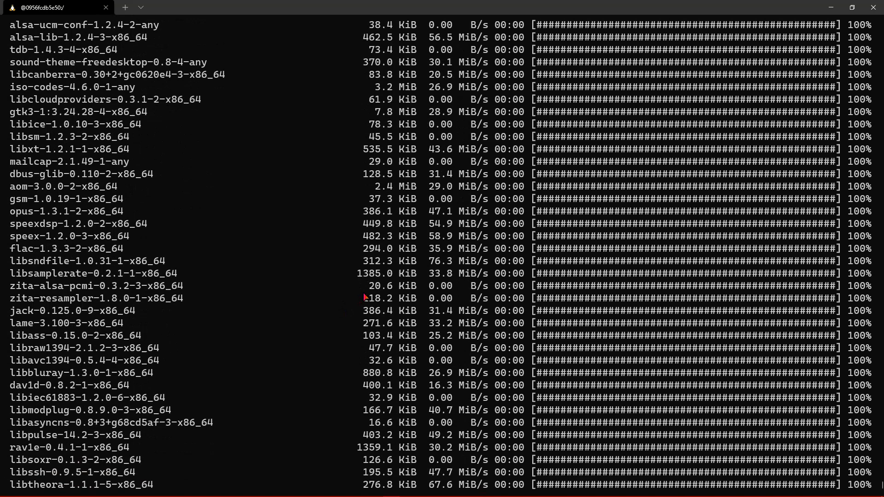
{"action": "scroll", "scroll_direction": "down", "scroll_amount": 3}
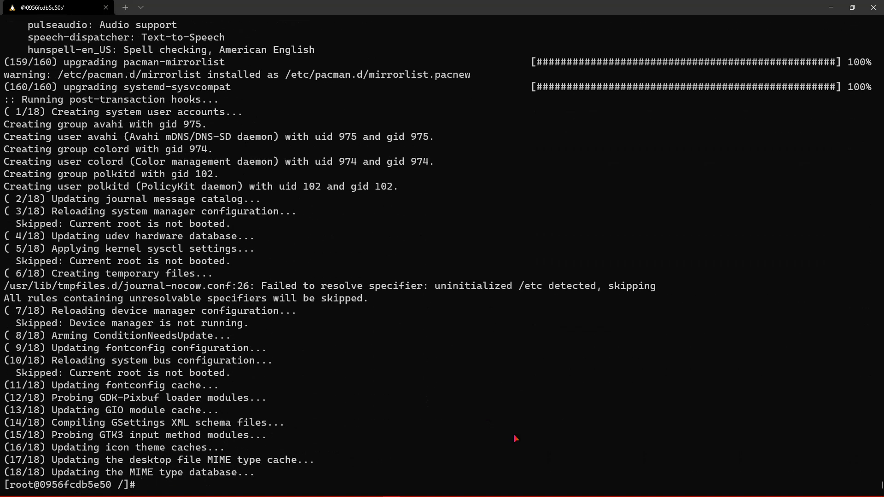
Start firefox from the container prompt and navigate to youtube from the address bar.
{"action": "type", "text": "fir"}
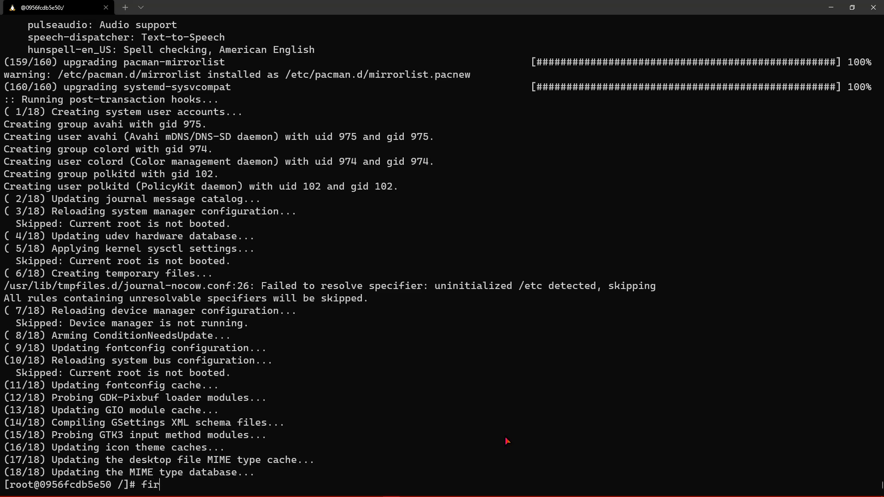
{"action": "type", "text": "efox"}
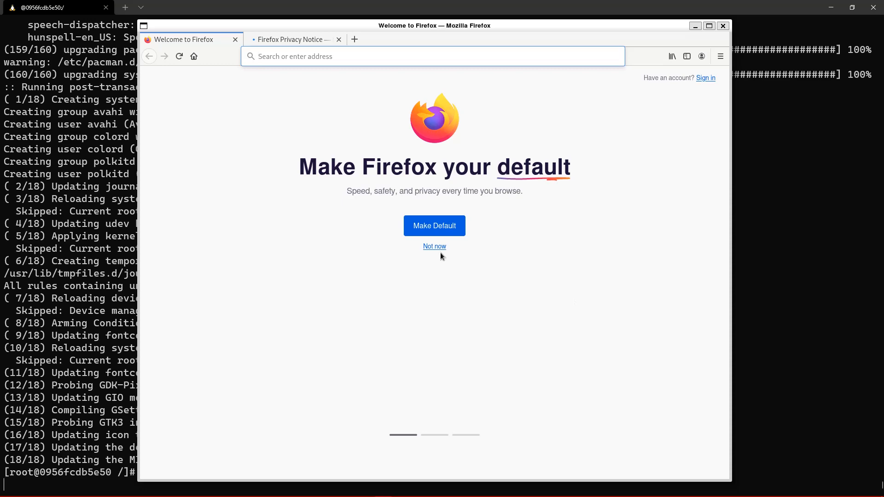
{"action": "left_click_drag", "start_coordinate": [434, 26], "coordinate": [457, 28]}
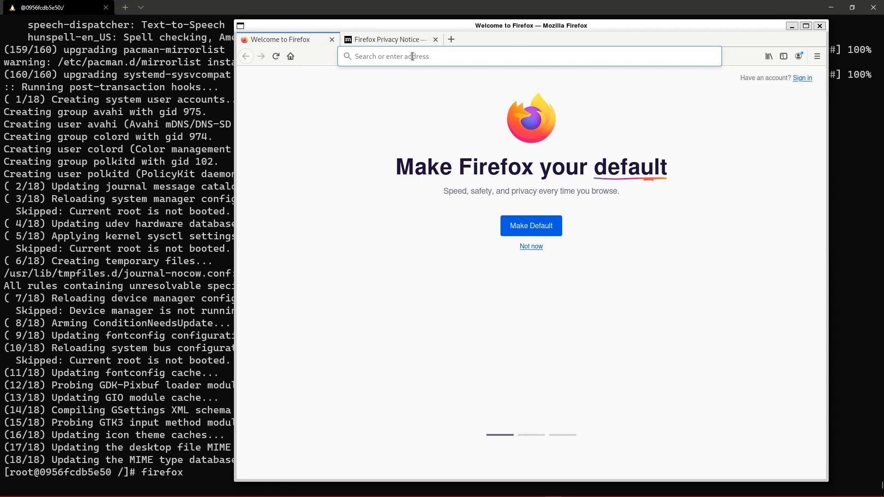
{"action": "type", "text": "youtube.com/m?continue=https%3A%2F%2Fyoutube.com%2F&gl=CH&m=0&pc"}
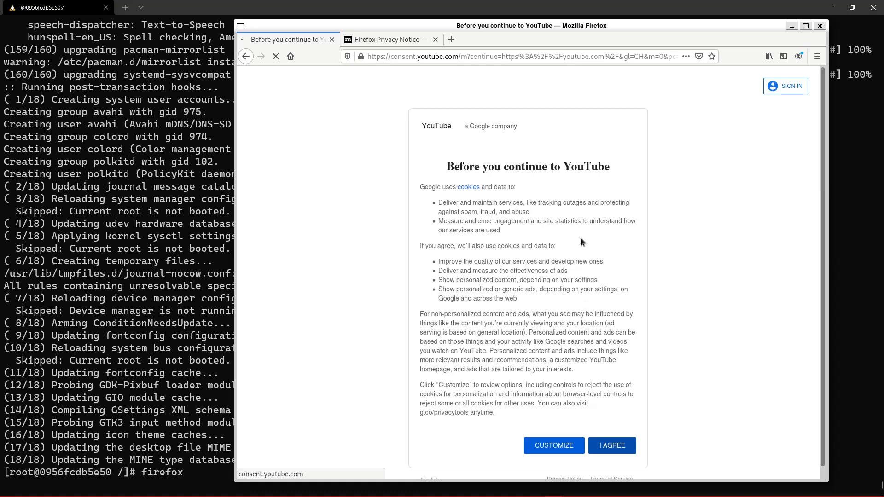
Agree to YouTube's cookies, decline sign-in, and begin searching willy wonka containers.
{"action": "left_click", "coordinate": [612, 446]}
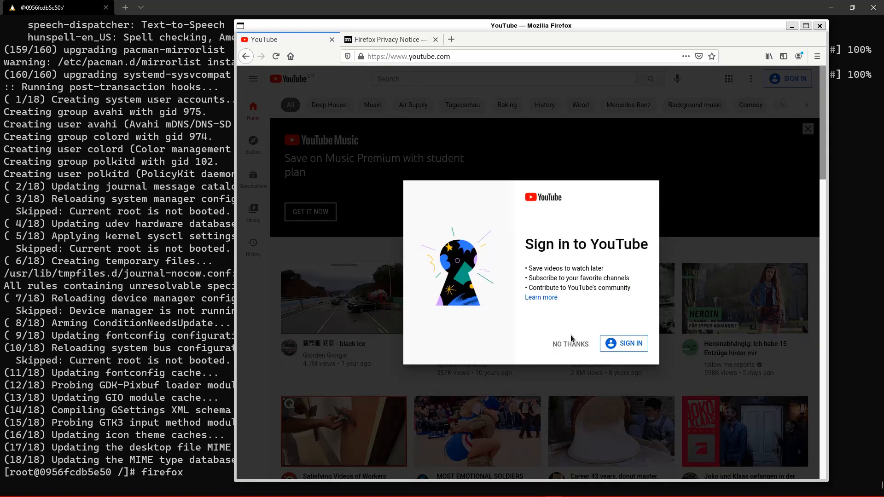
{"action": "left_click", "coordinate": [571, 344]}
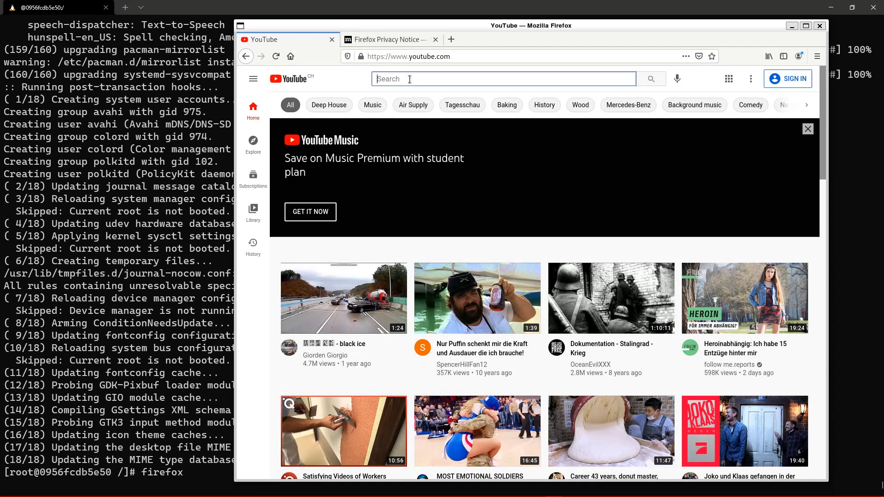
{"action": "type", "text": "willy wonka contair"}
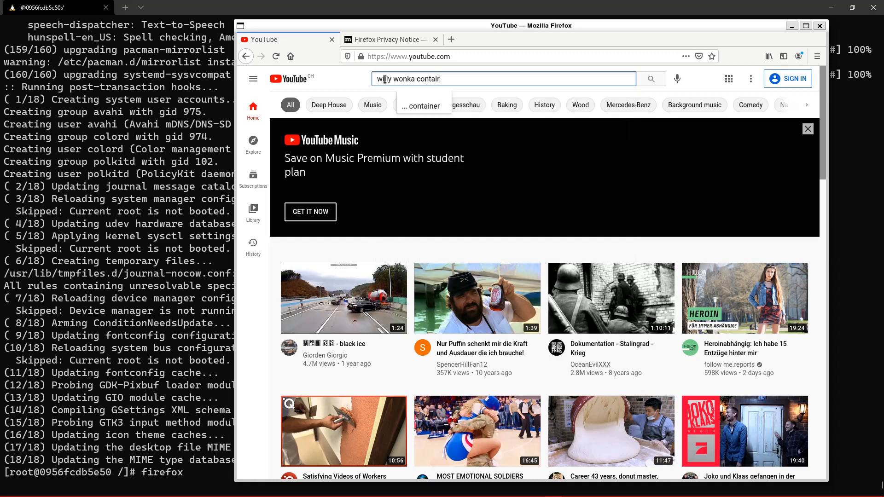
Search willy wonka containers and play Willy Wonka of Containers - Jessie Frazelle.
{"action": "key", "text": "Backspace"}
{"action": "type", "text": "ners"}
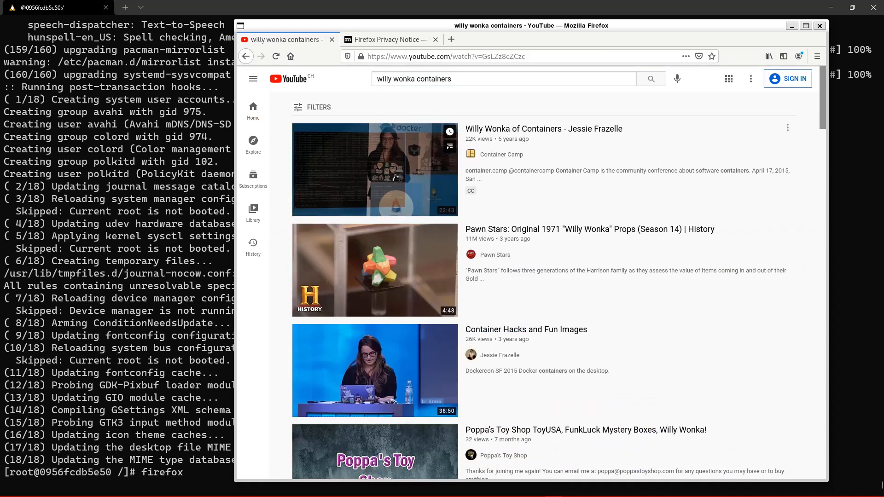
{"action": "left_click", "coordinate": [375, 170]}
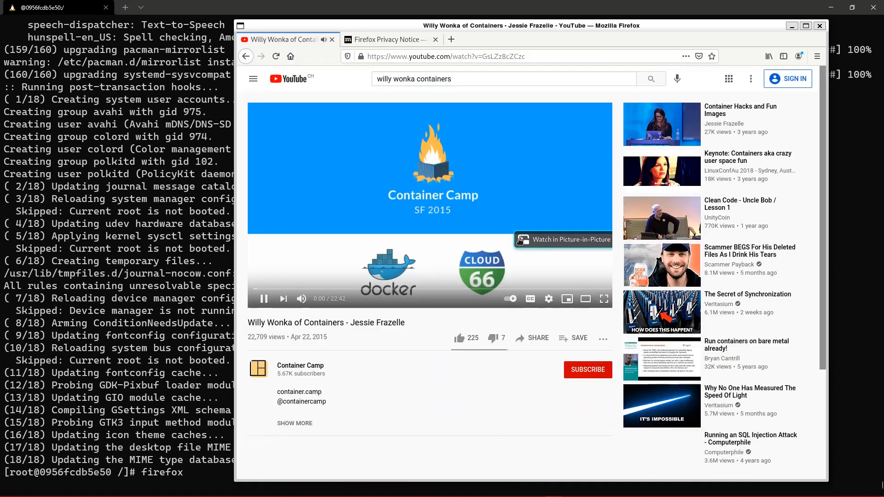
{"action": "left_click", "coordinate": [262, 299]}
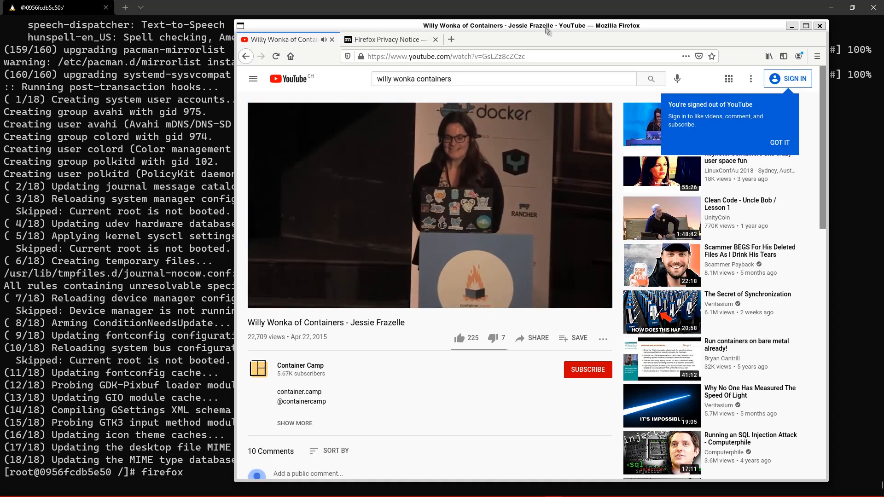
{"action": "left_click_drag", "start_coordinate": [546, 25], "coordinate": [506, 29]}
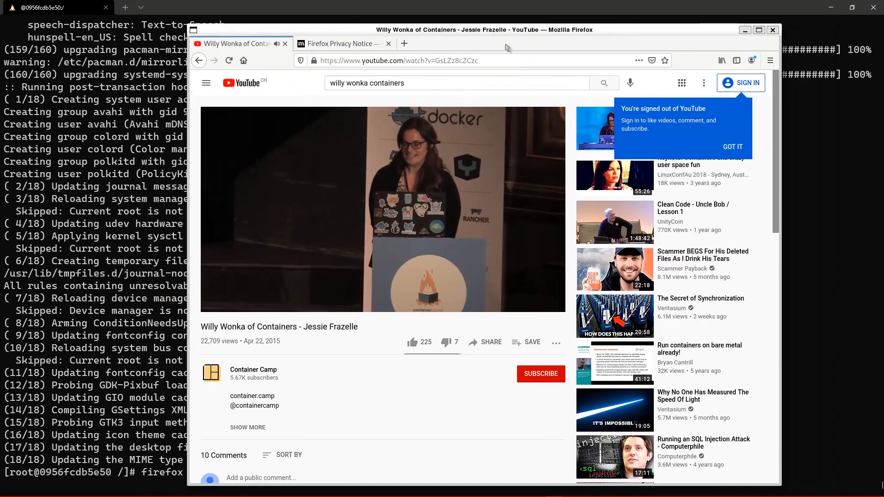